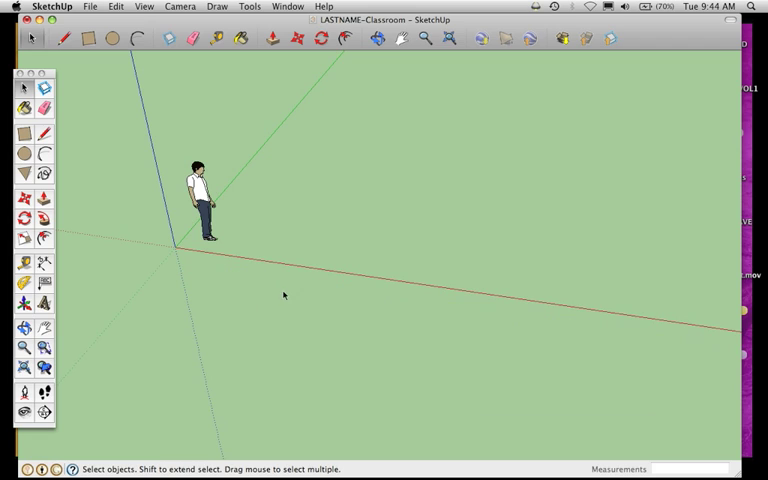
mouse_move(291, 353)
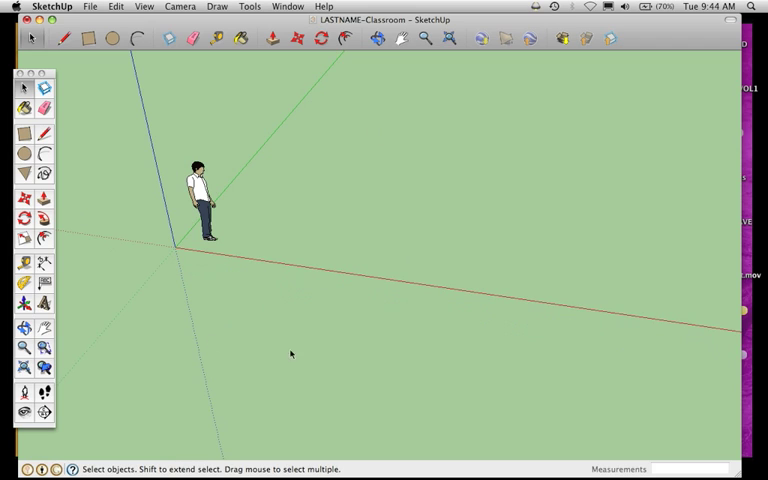
mouse_move(157, 207)
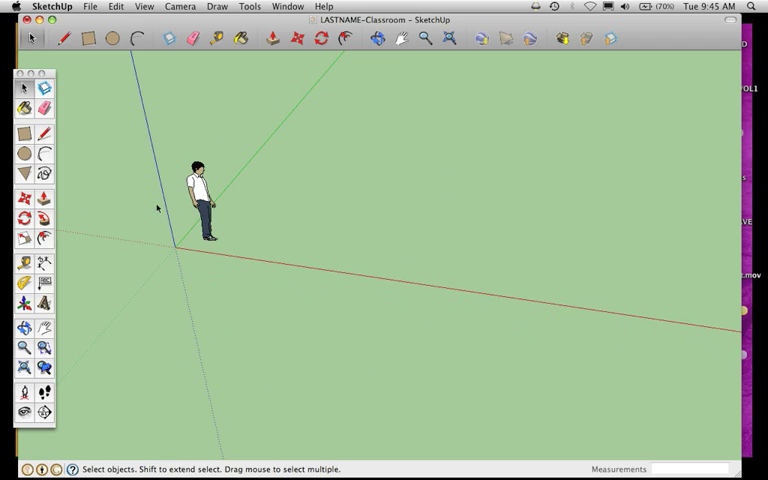
- Switch the camera to the standard Top view, looking straight down on the ground
left_click(378, 41)
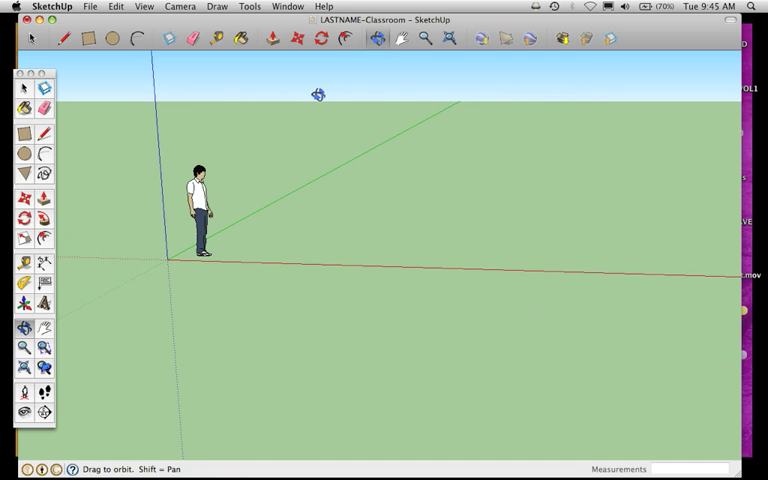
left_click_drag(317, 93, 392, 170)
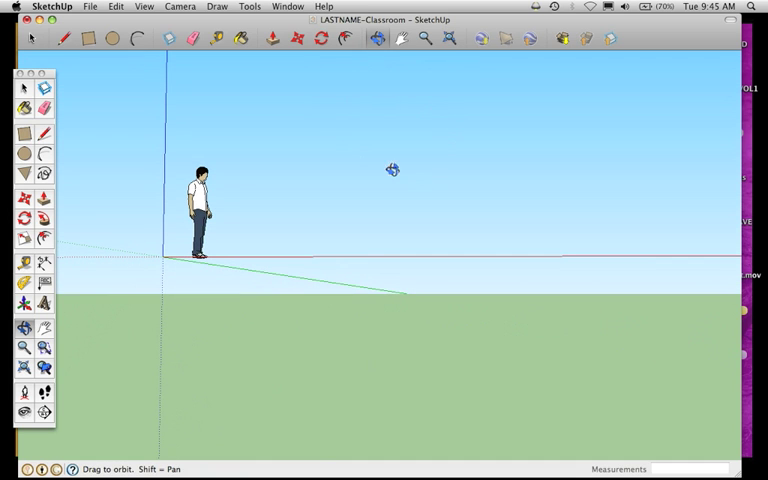
left_click_drag(392, 170, 258, 398)
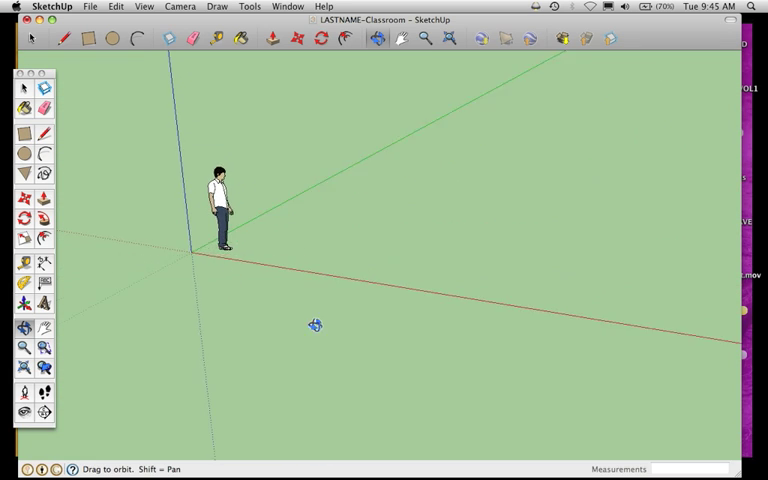
left_click_drag(315, 326, 387, 411)
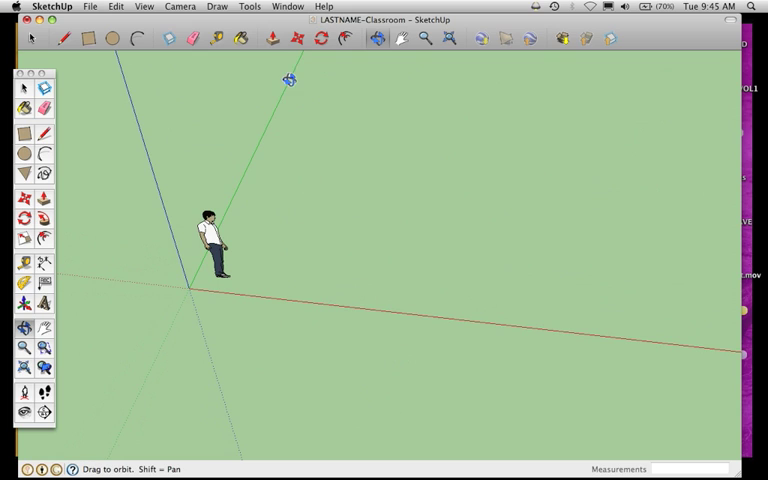
mouse_move(473, 305)
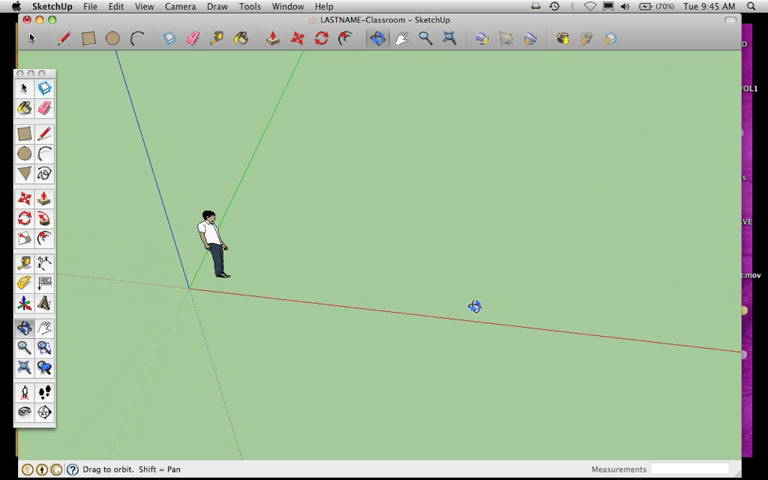
mouse_move(457, 230)
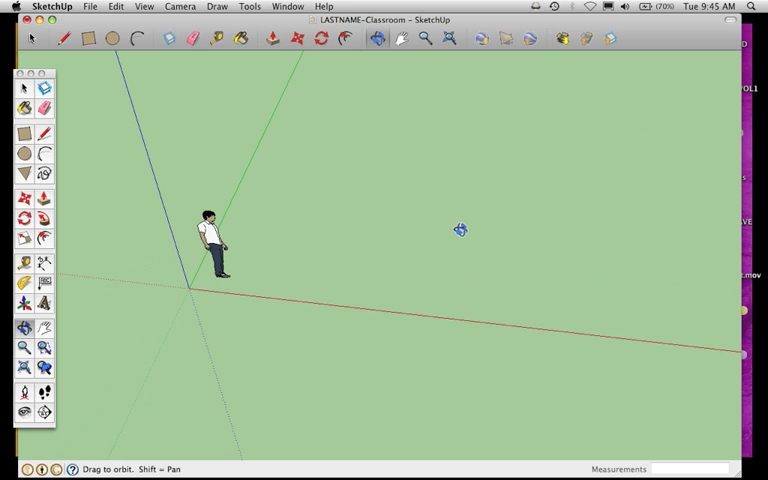
left_click_drag(455, 230, 399, 121)
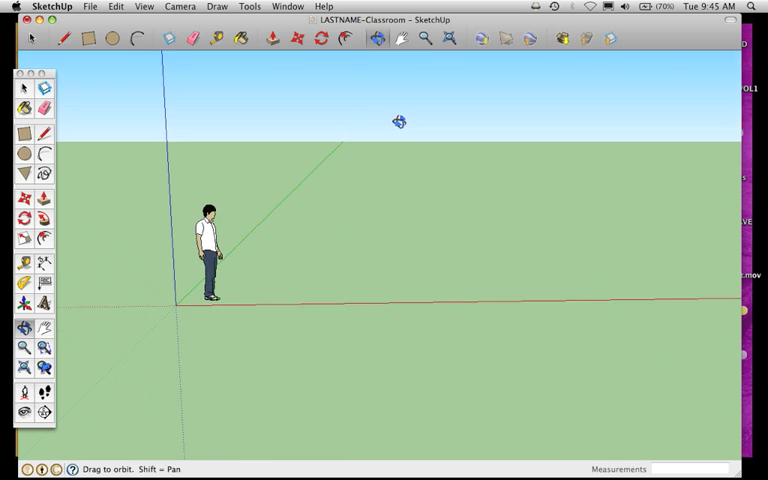
left_click_drag(399, 121, 375, 206)
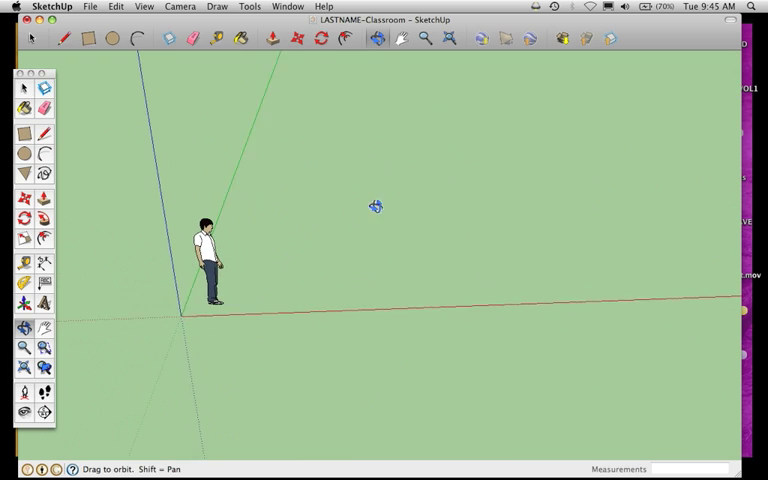
left_click(179, 6)
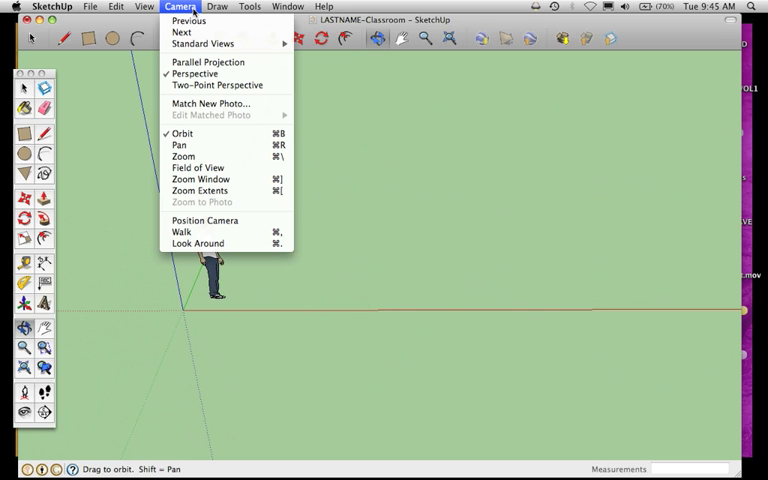
mouse_move(202, 44)
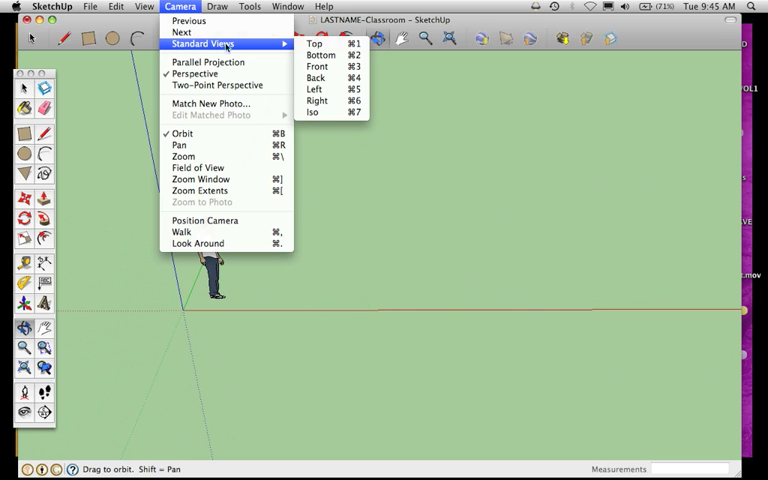
mouse_move(315, 43)
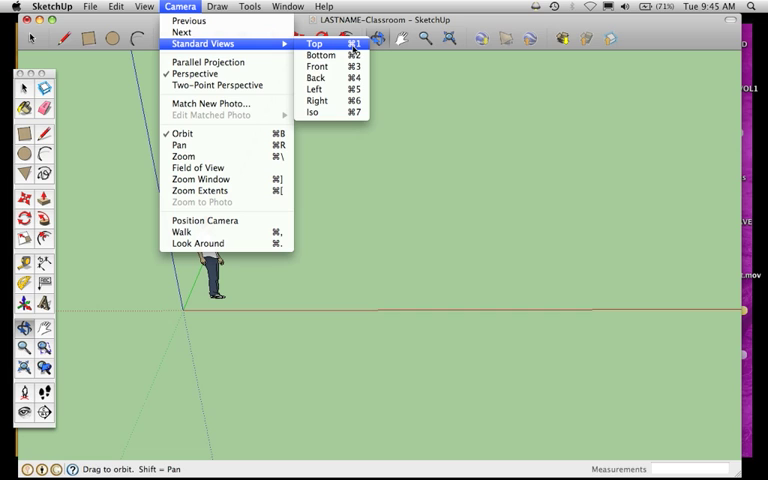
left_click(313, 43)
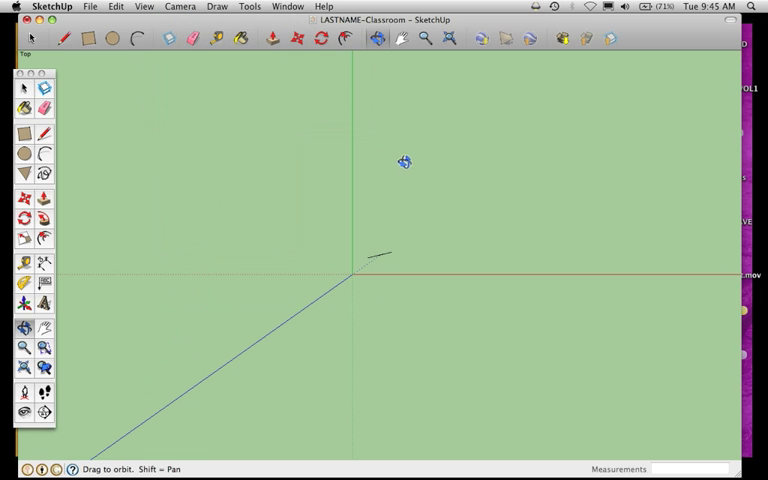
mouse_move(166, 184)
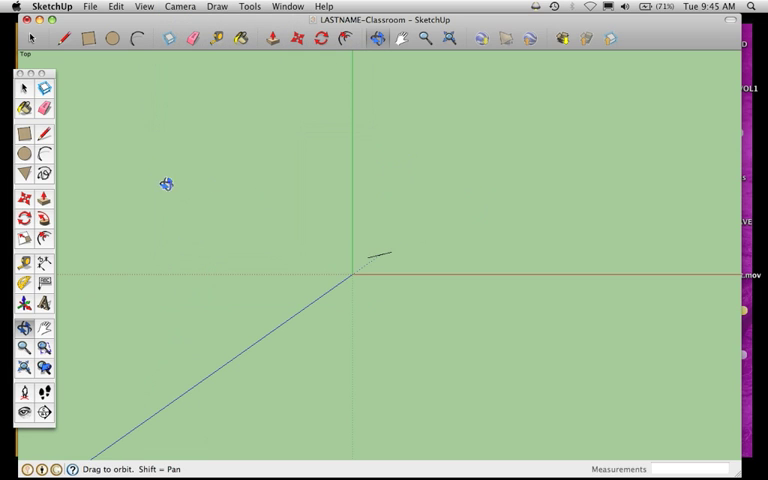
mouse_move(343, 263)
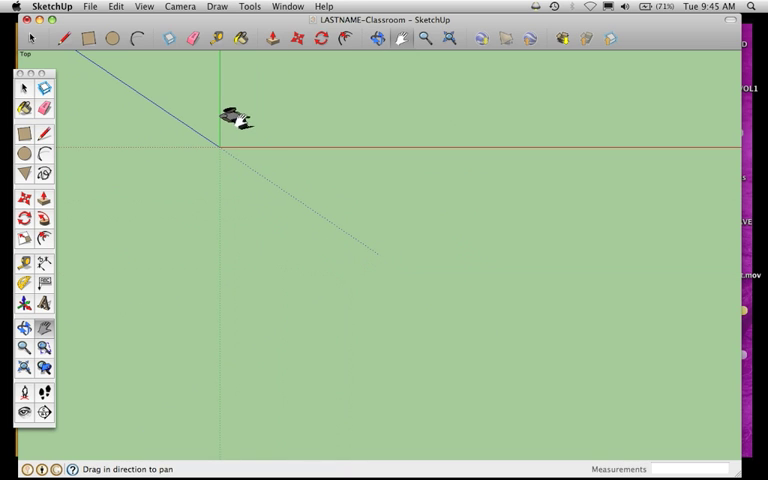
- Pan the top view so the axes' origin sits near the lower-left corner
left_click_drag(237, 115, 320, 345)
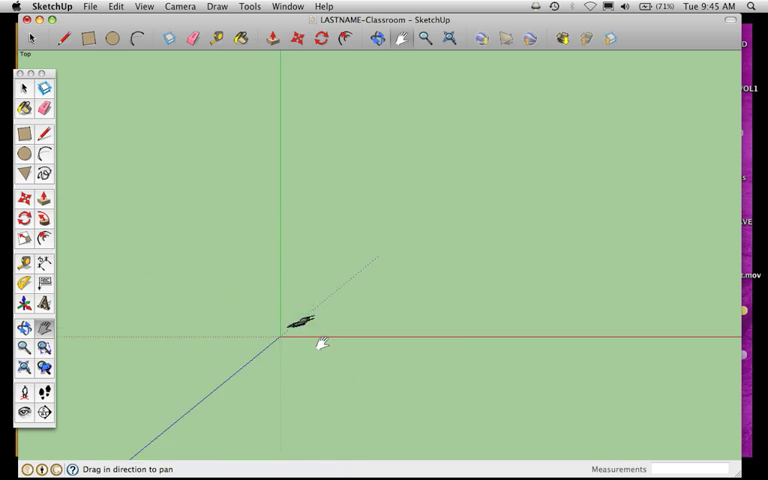
left_click_drag(322, 343, 215, 297)
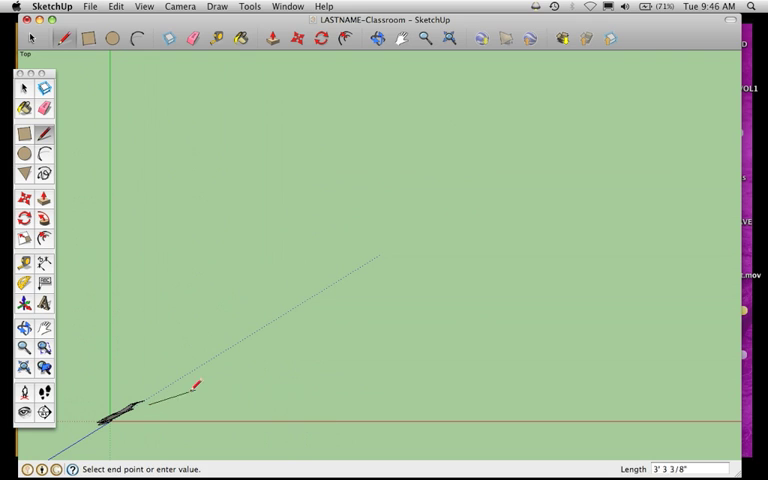
mouse_move(460, 373)
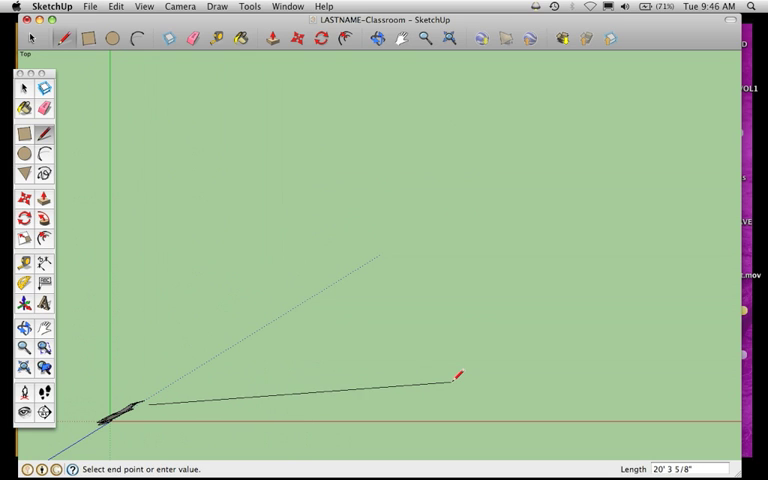
mouse_move(347, 399)
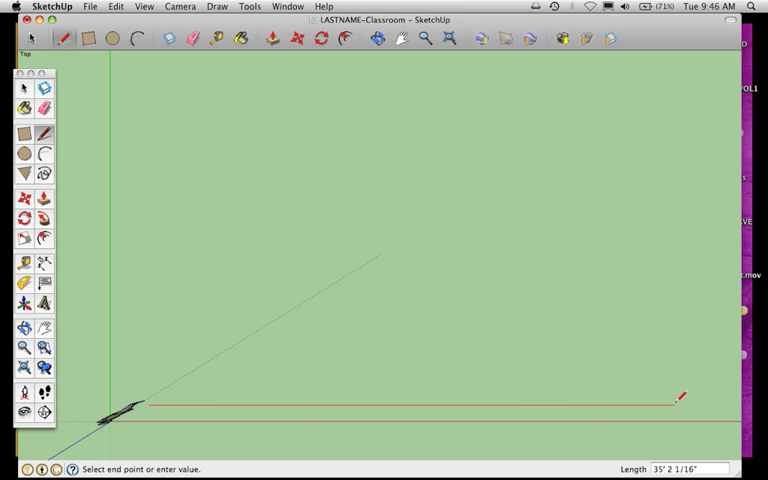
mouse_move(470, 393)
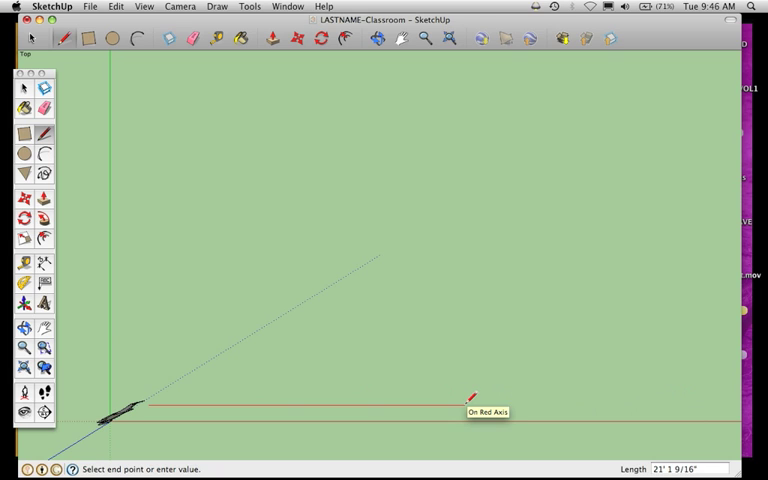
mouse_move(585, 399)
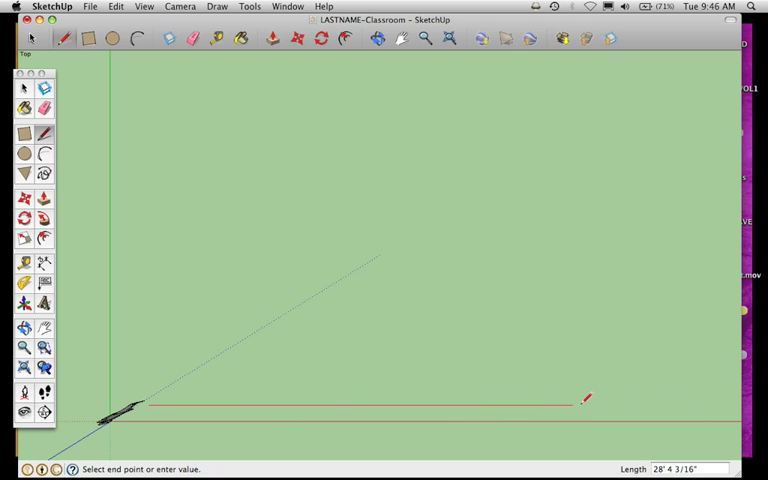
mouse_move(632, 398)
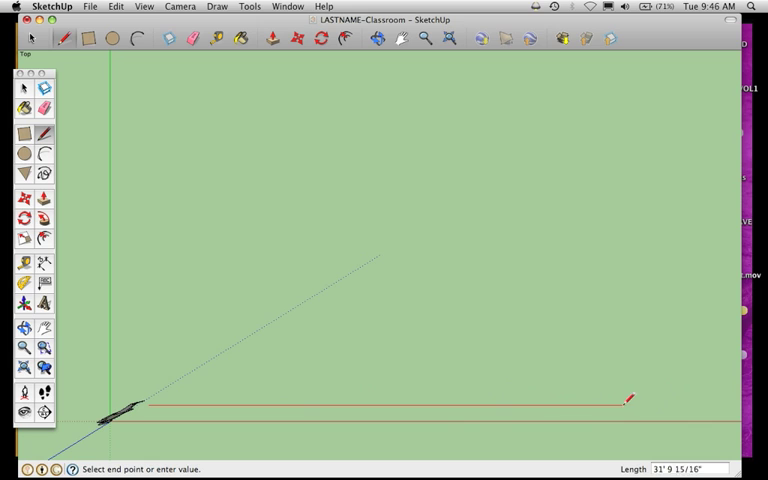
mouse_move(507, 404)
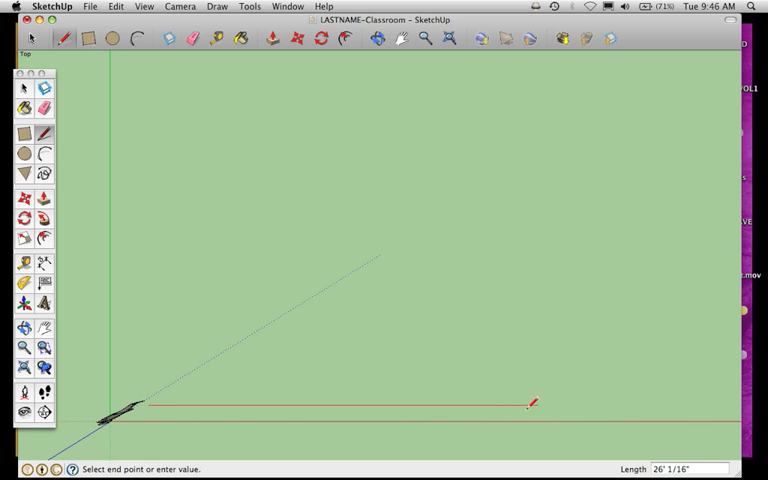
mouse_move(595, 404)
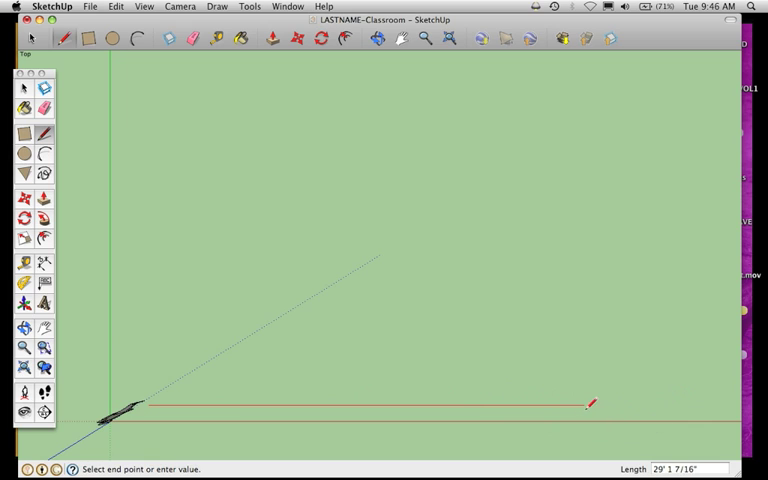
mouse_move(591, 404)
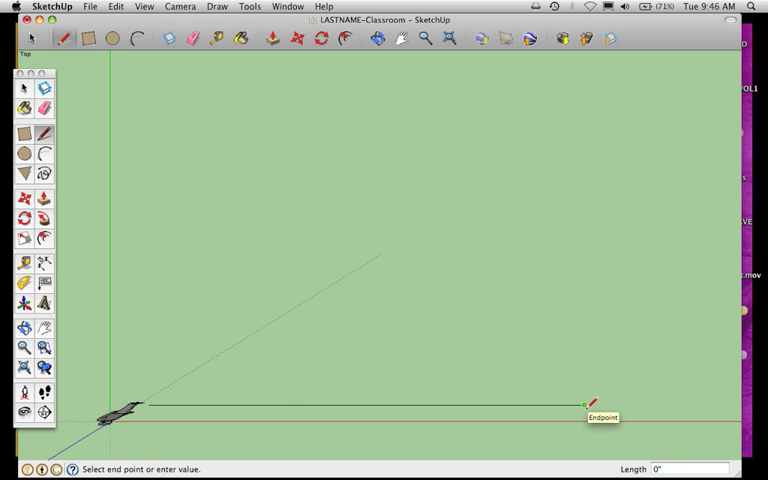
- Draw the first wall as a 40' edge along the red axis
type("40")
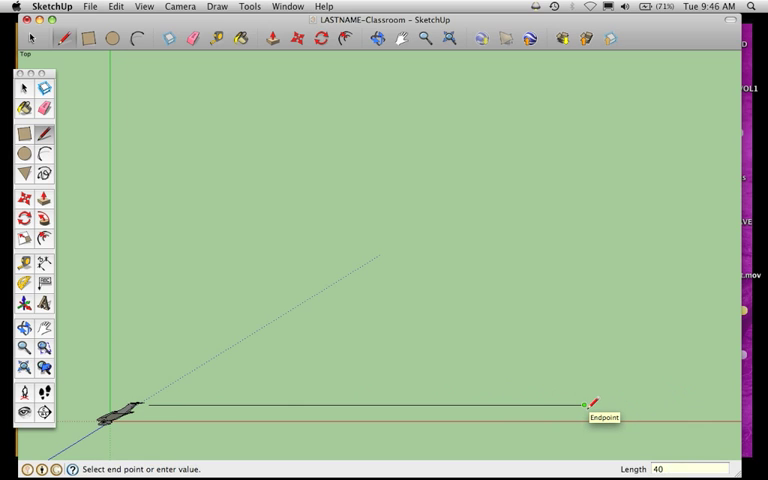
type("'")
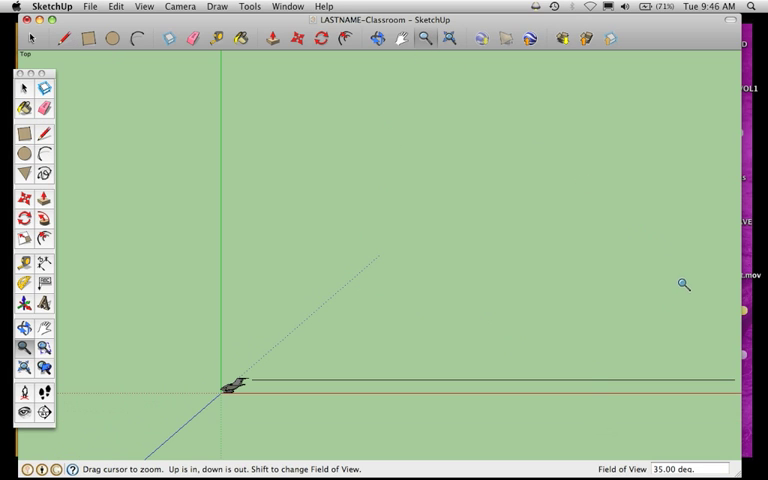
mouse_move(56, 228)
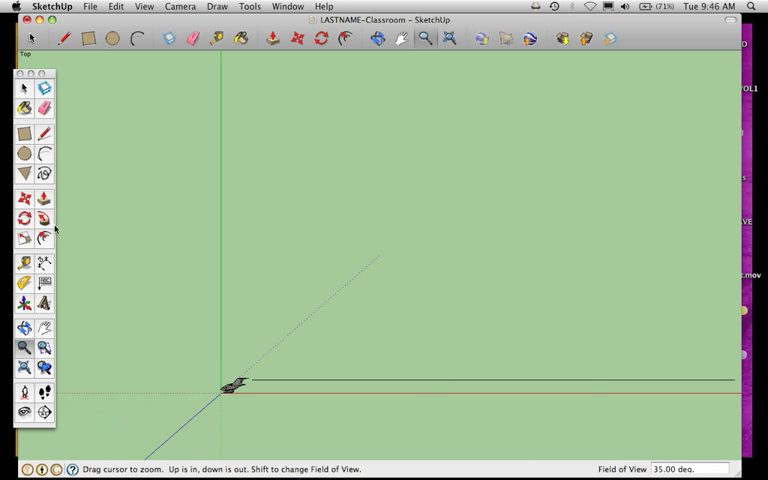
left_click(45, 328)
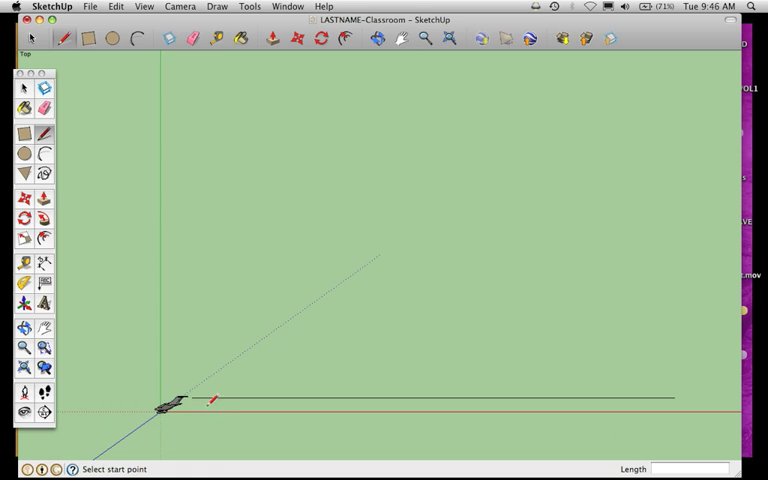
- Draw a 27' edge up the green axis from the first wall's left endpoint
left_click(185, 401)
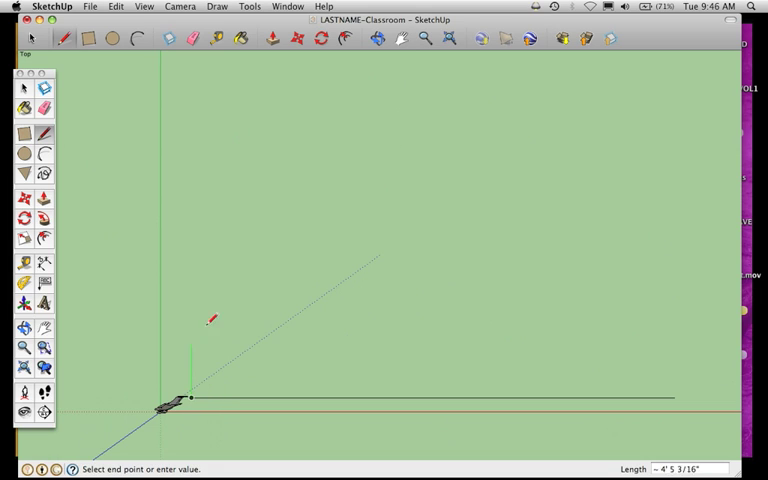
mouse_move(198, 150)
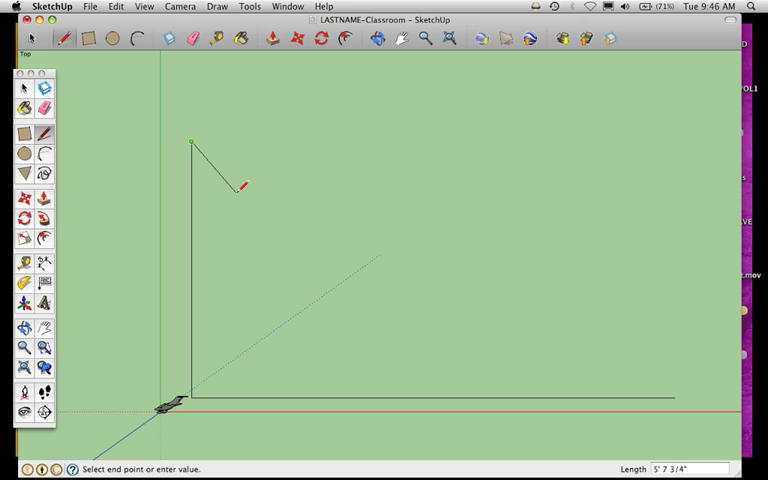
mouse_move(195, 135)
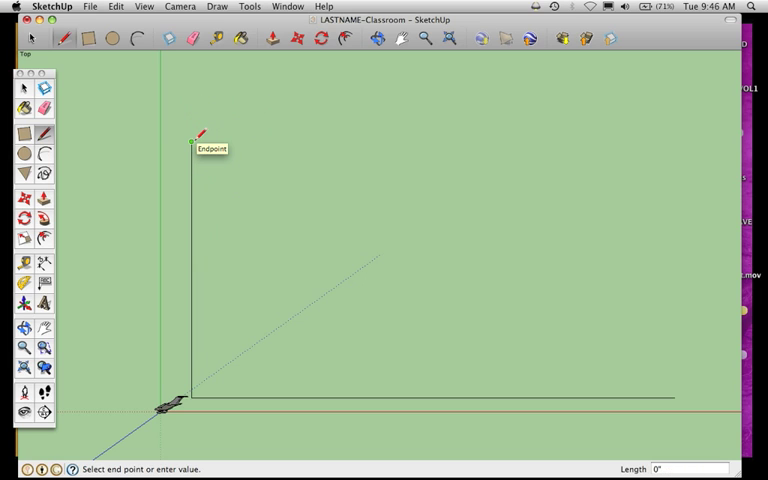
type("27")
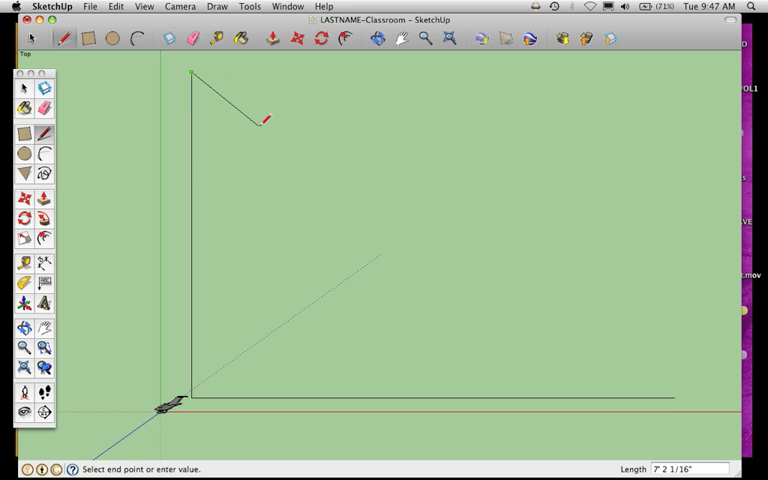
mouse_move(230, 87)
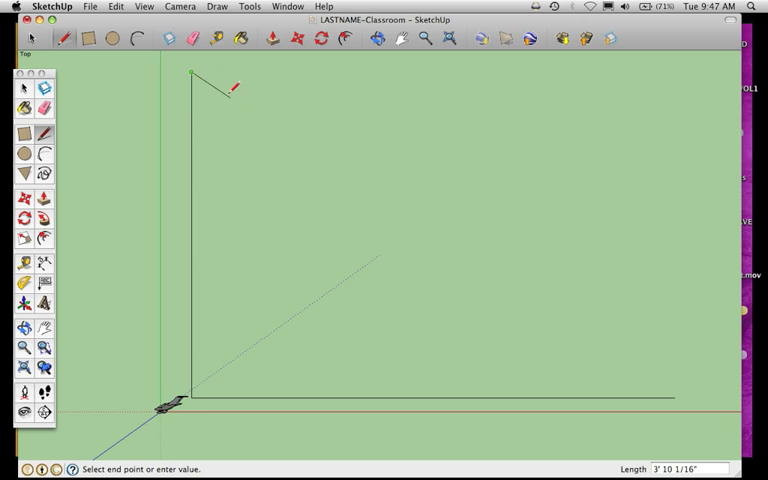
mouse_move(258, 96)
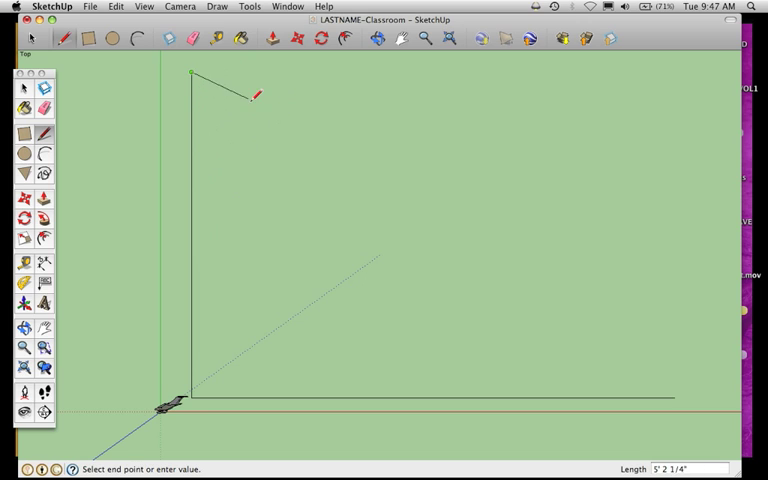
mouse_move(262, 90)
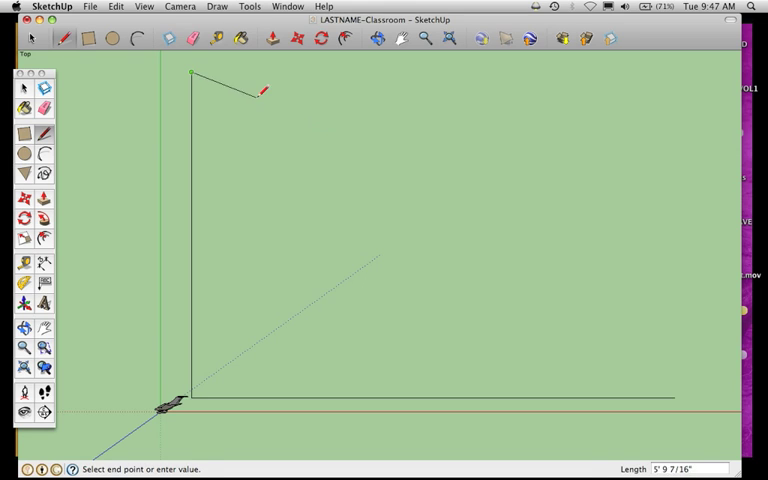
left_click(23, 89)
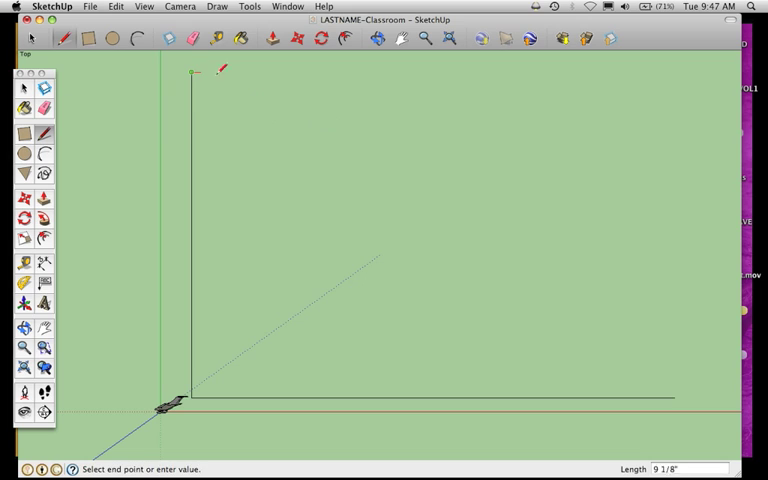
mouse_move(468, 72)
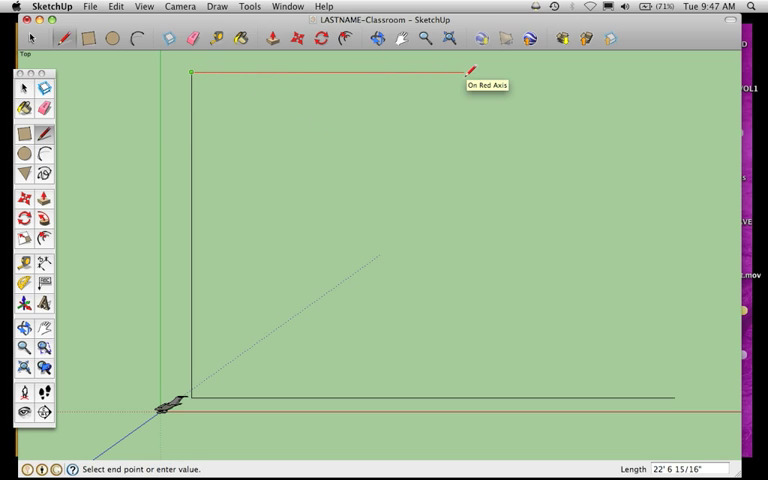
mouse_move(445, 72)
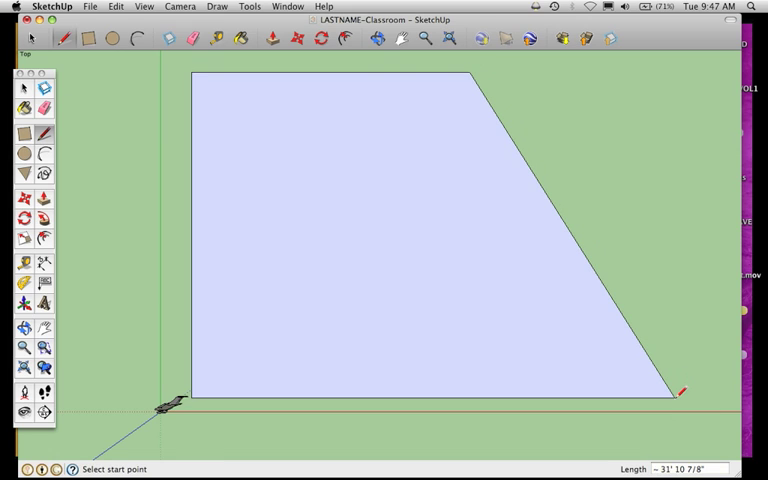
mouse_move(488, 90)
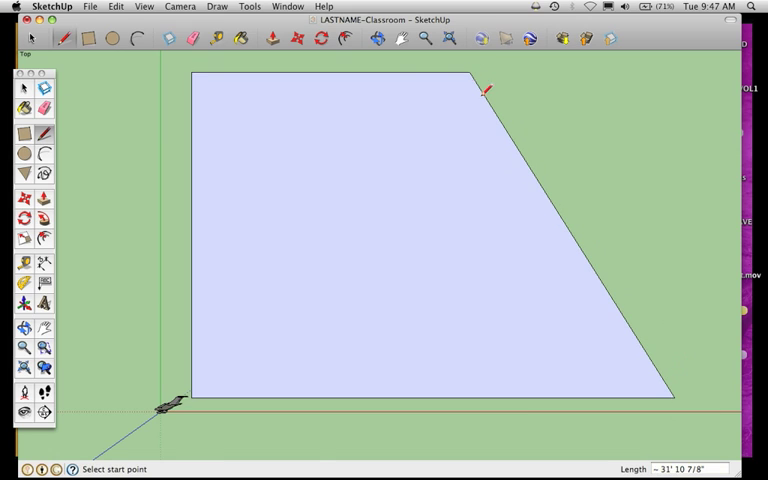
mouse_move(518, 187)
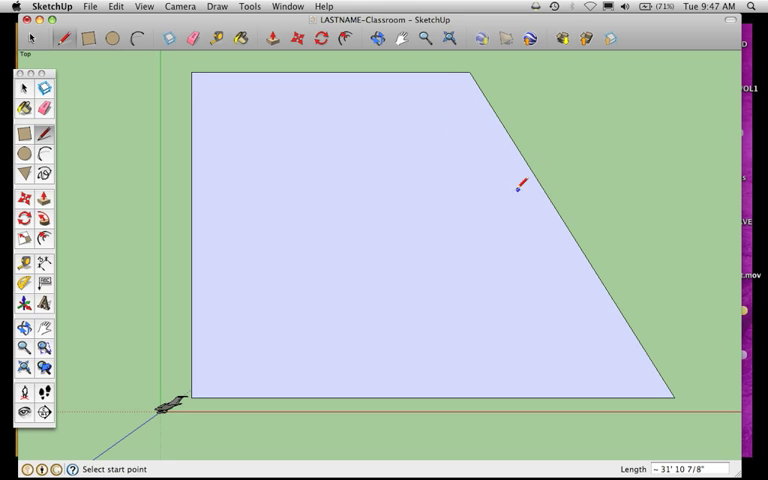
mouse_move(512, 357)
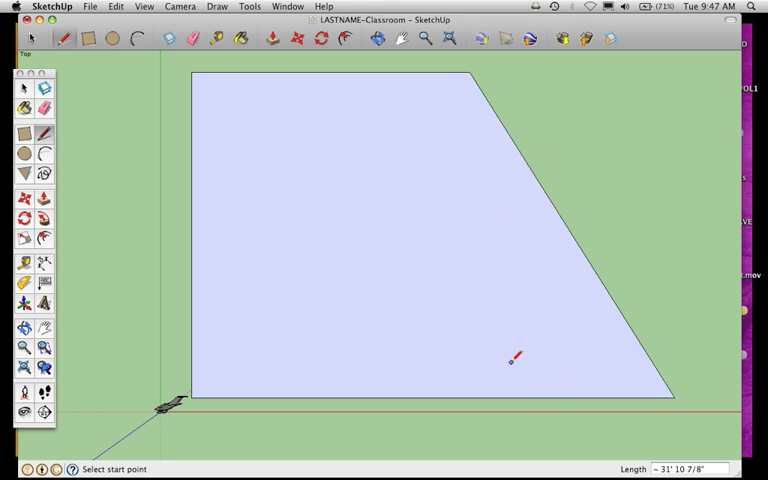
mouse_move(461, 190)
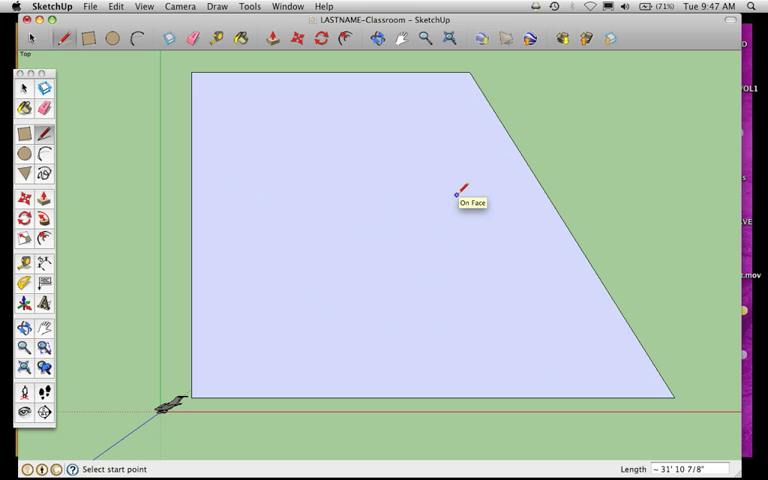